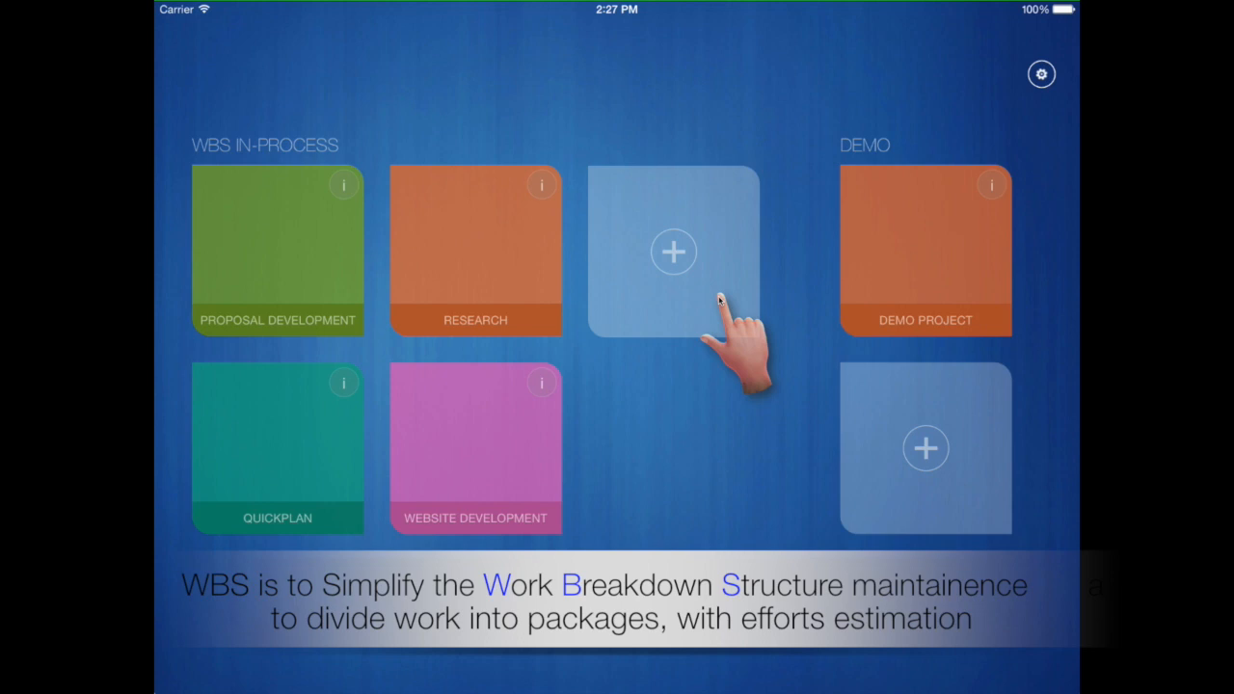
Create a new PROJECT in the WBS In-Process group and open its chart.
{"action": "left_click", "coordinate": [672, 251]}
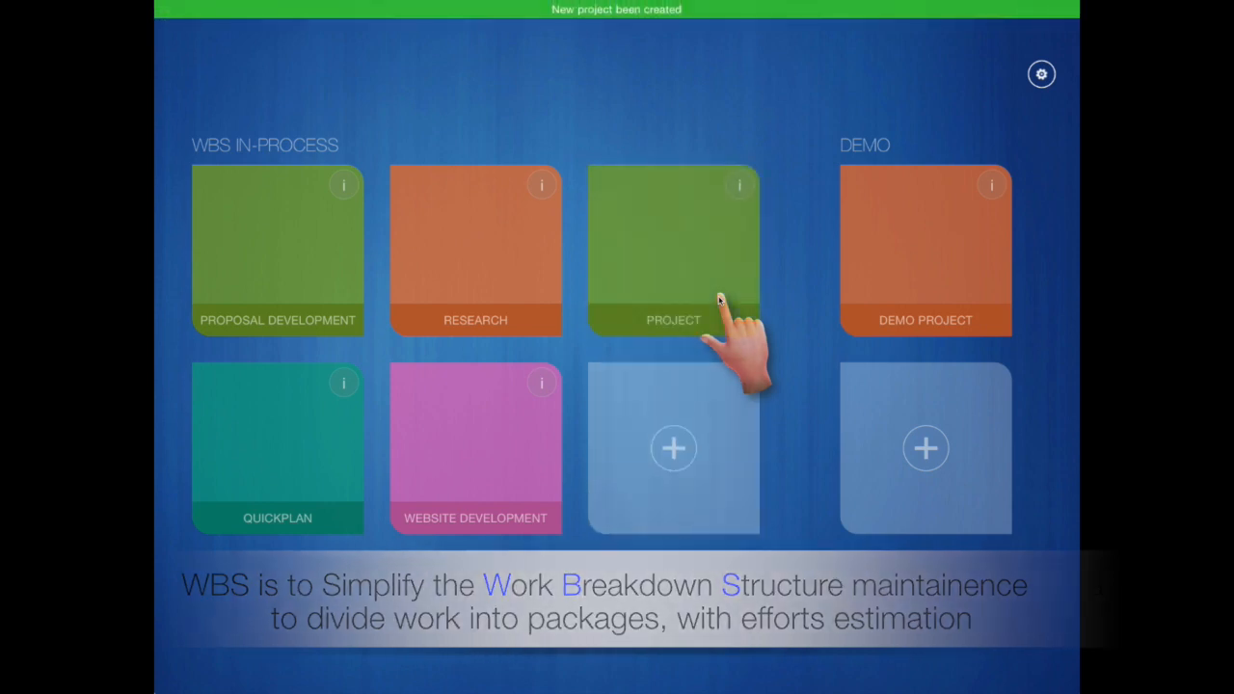
{"action": "left_click", "coordinate": [673, 250]}
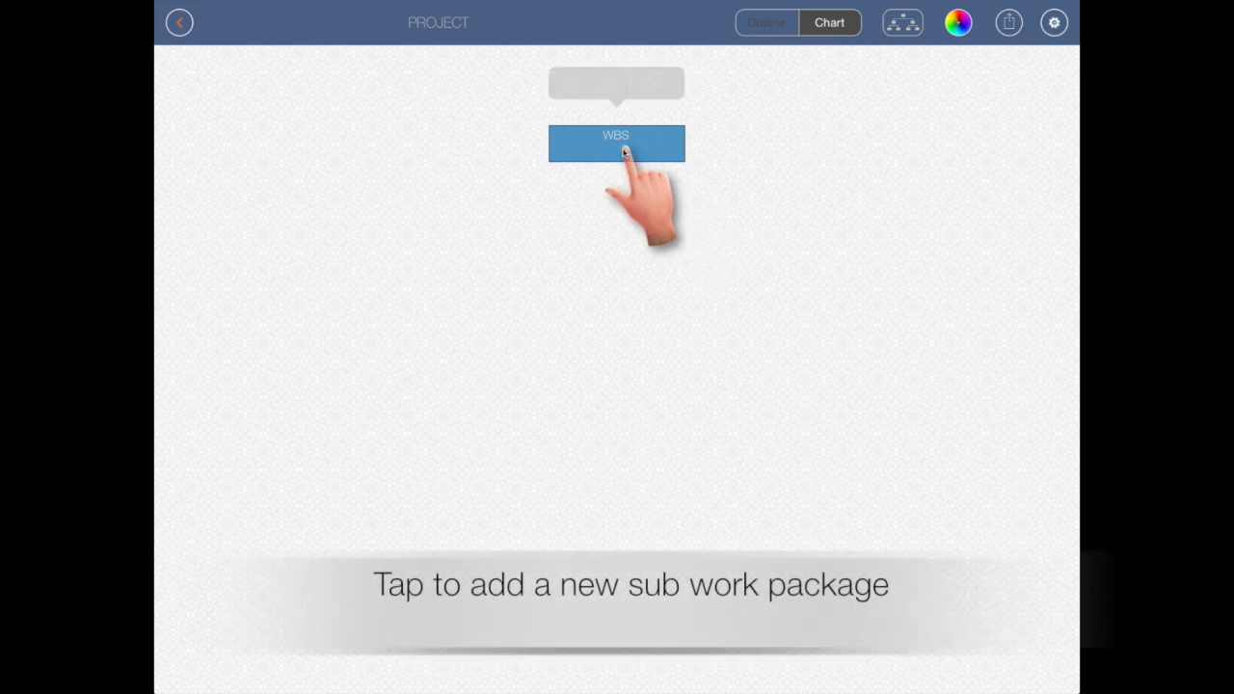
Add a sub work package under the WBS root and name it 'Project management'.
{"action": "left_click", "coordinate": [616, 143]}
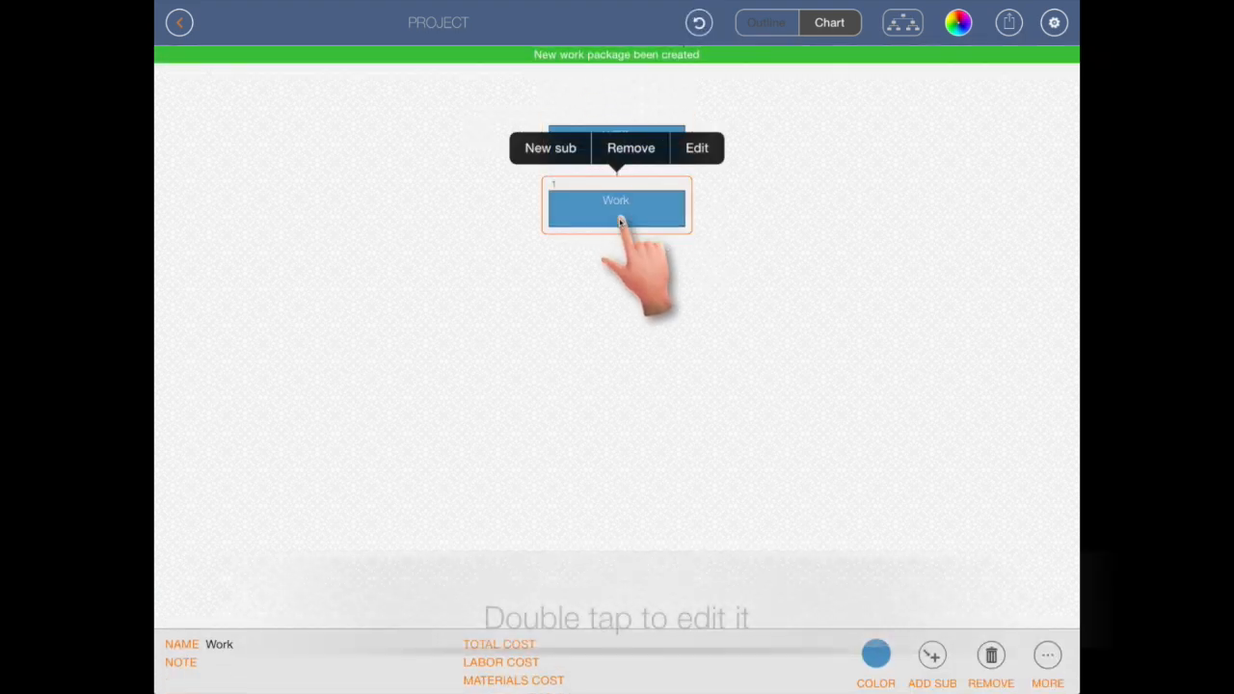
{"action": "left_click", "coordinate": [696, 147]}
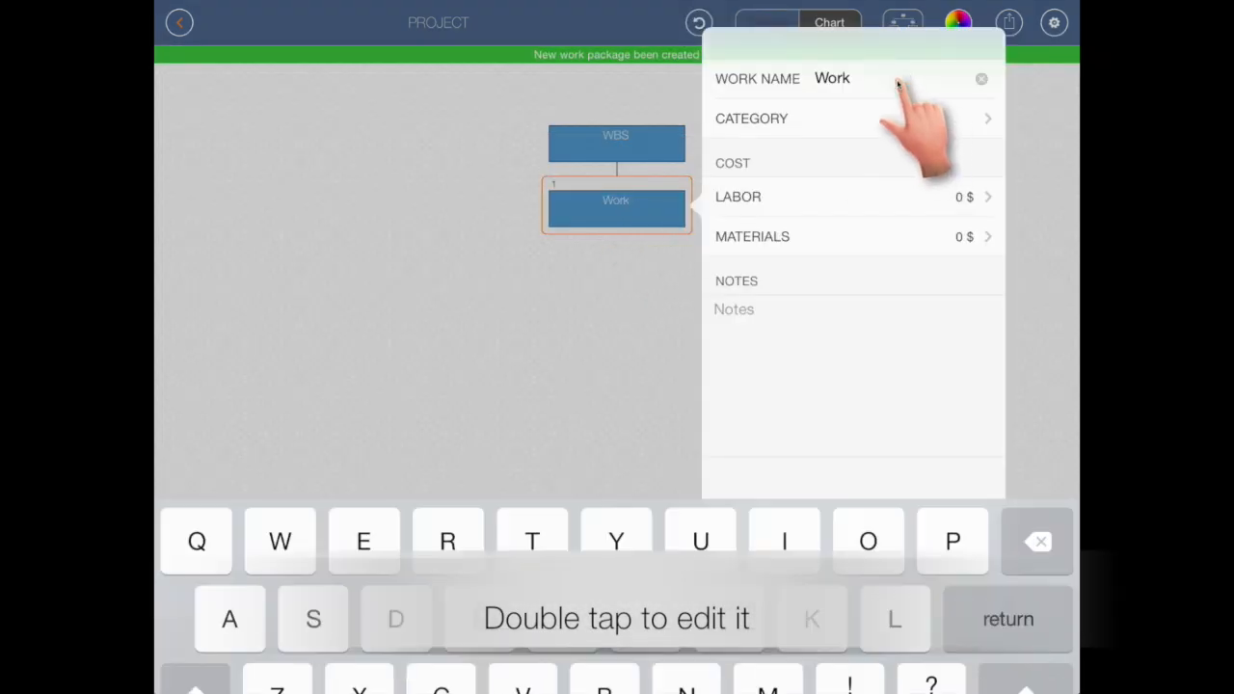
{"action": "type", "text": "Project"}
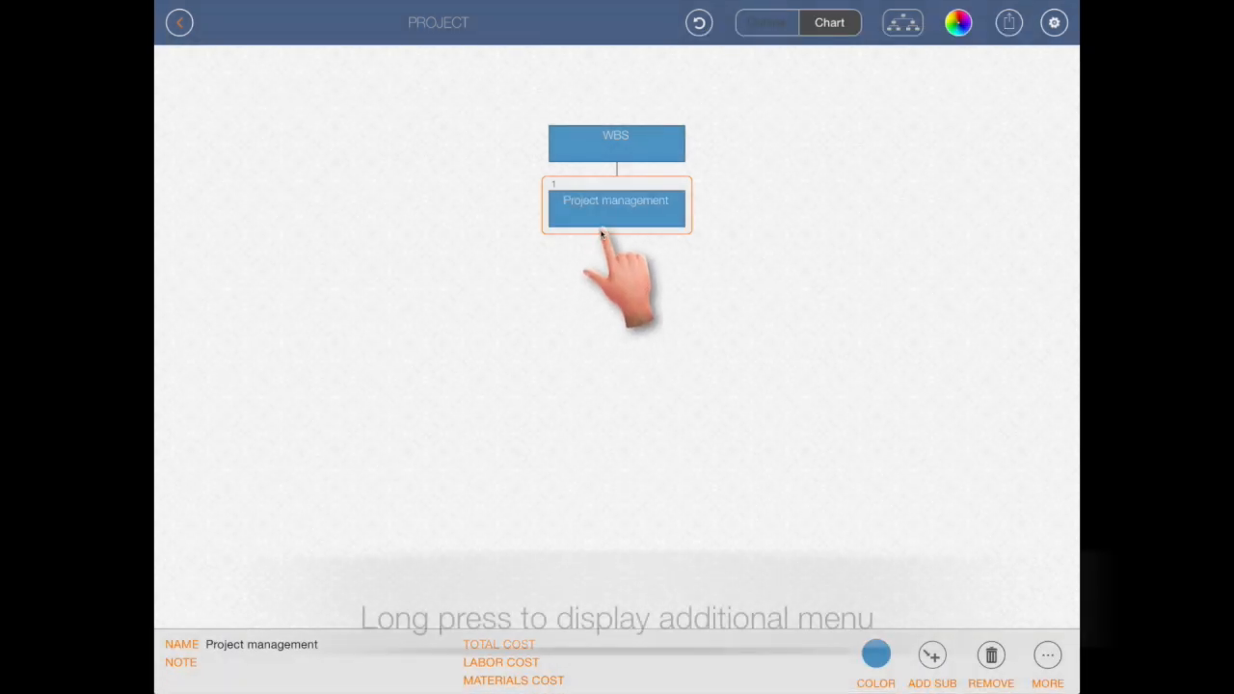
Batch-add sub works with efforts, Planning through Quality management, under Project management.
{"action": "left_click", "coordinate": [615, 201]}
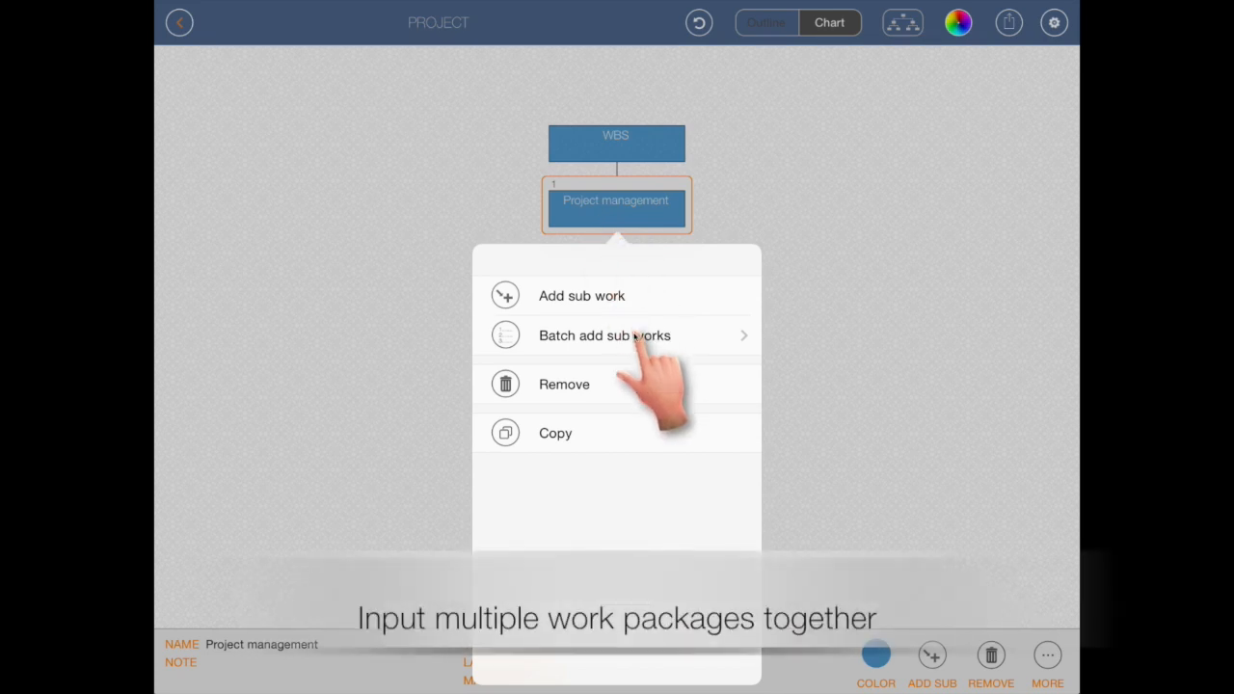
{"action": "left_click", "coordinate": [605, 335]}
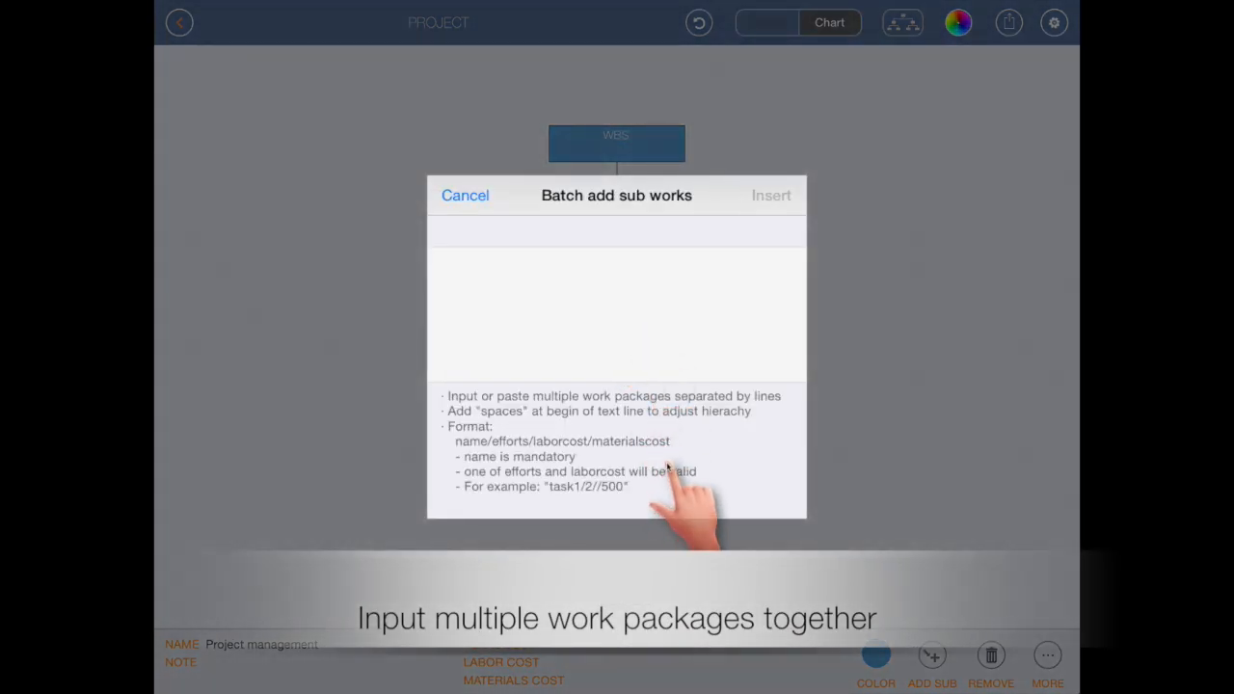
{"action": "left_click", "coordinate": [616, 313]}
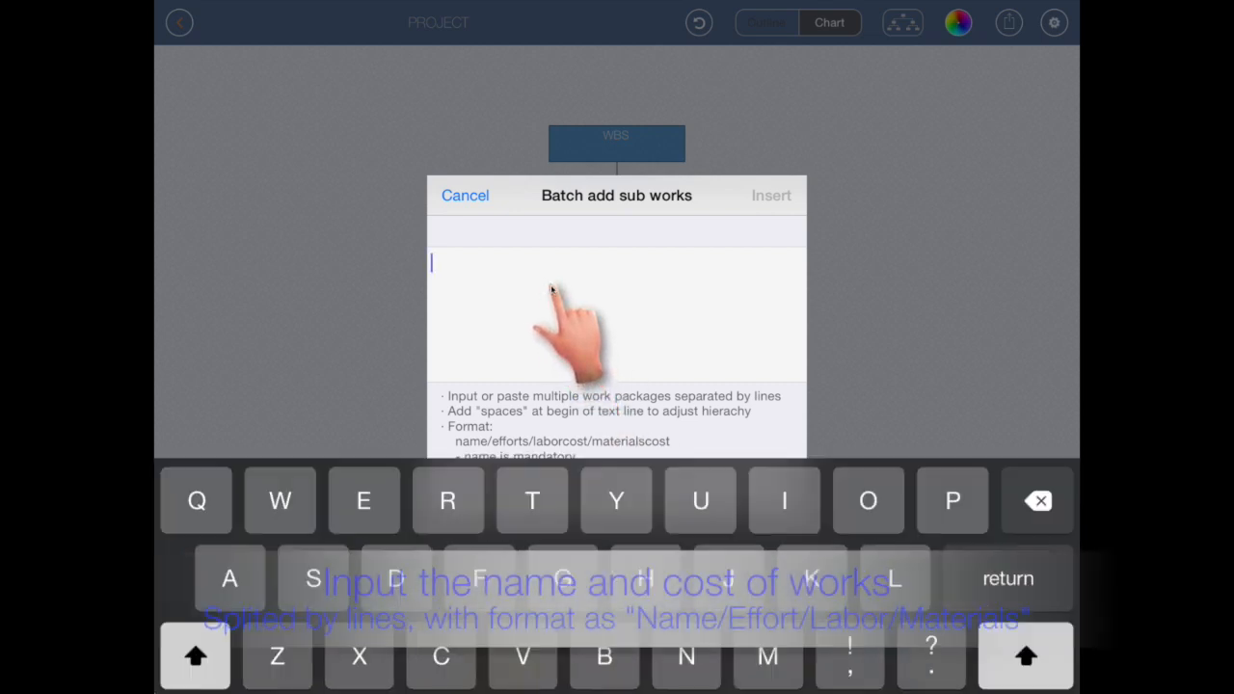
{"action": "type", "text": "P"}
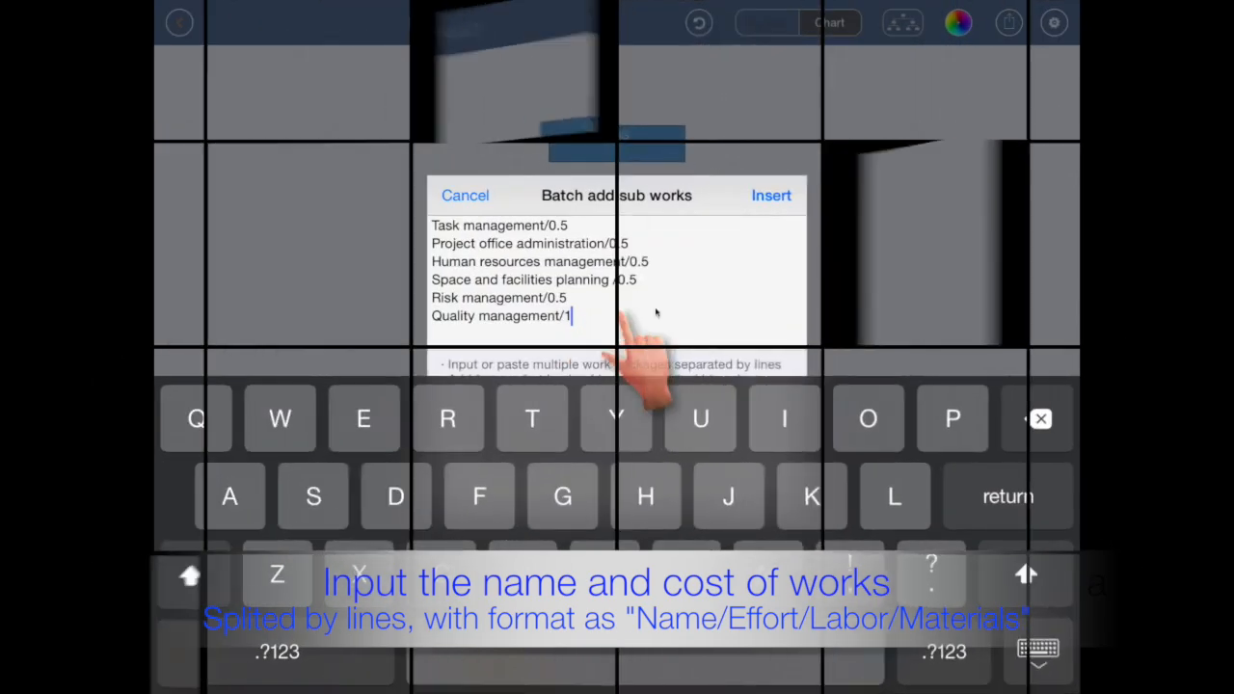
{"action": "left_click", "coordinate": [770, 195]}
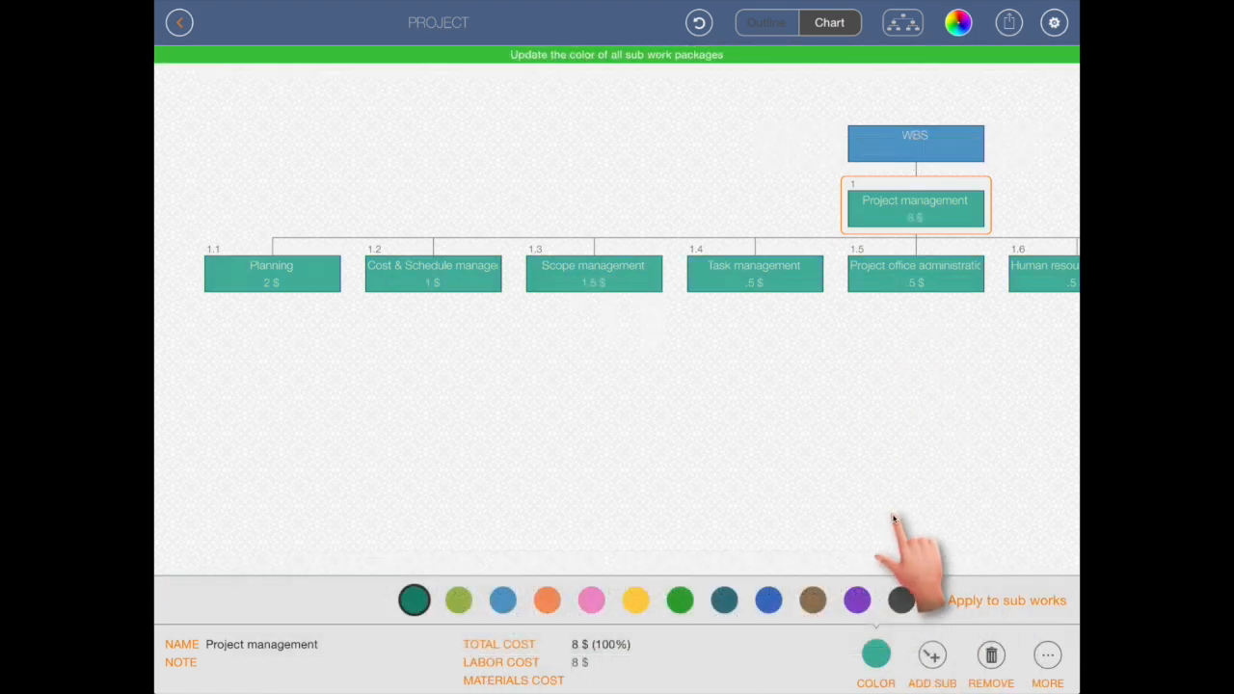
Apply teal to Project management and its sub works, switching to Outline view.
{"action": "left_click", "coordinate": [764, 22]}
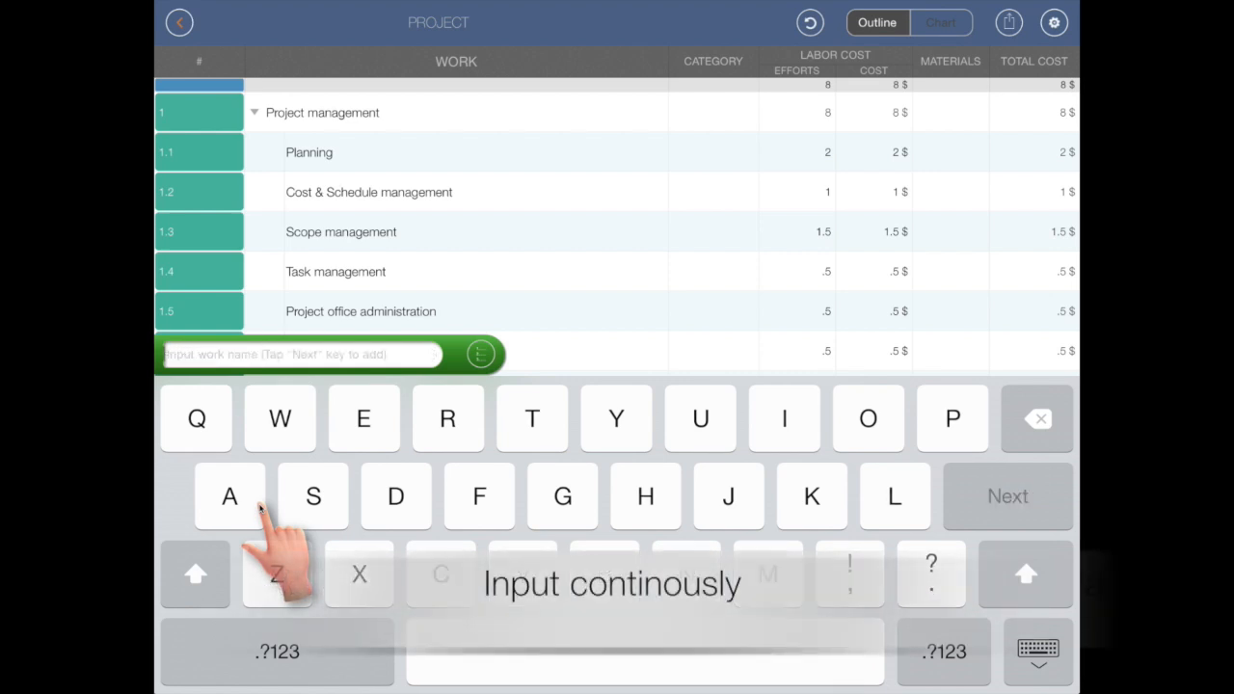
Enter 'Technical pl…' and batch-insert System engineering, Software and Release sub works, totalling 296 $.
{"action": "type", "text": "Technical pl"}
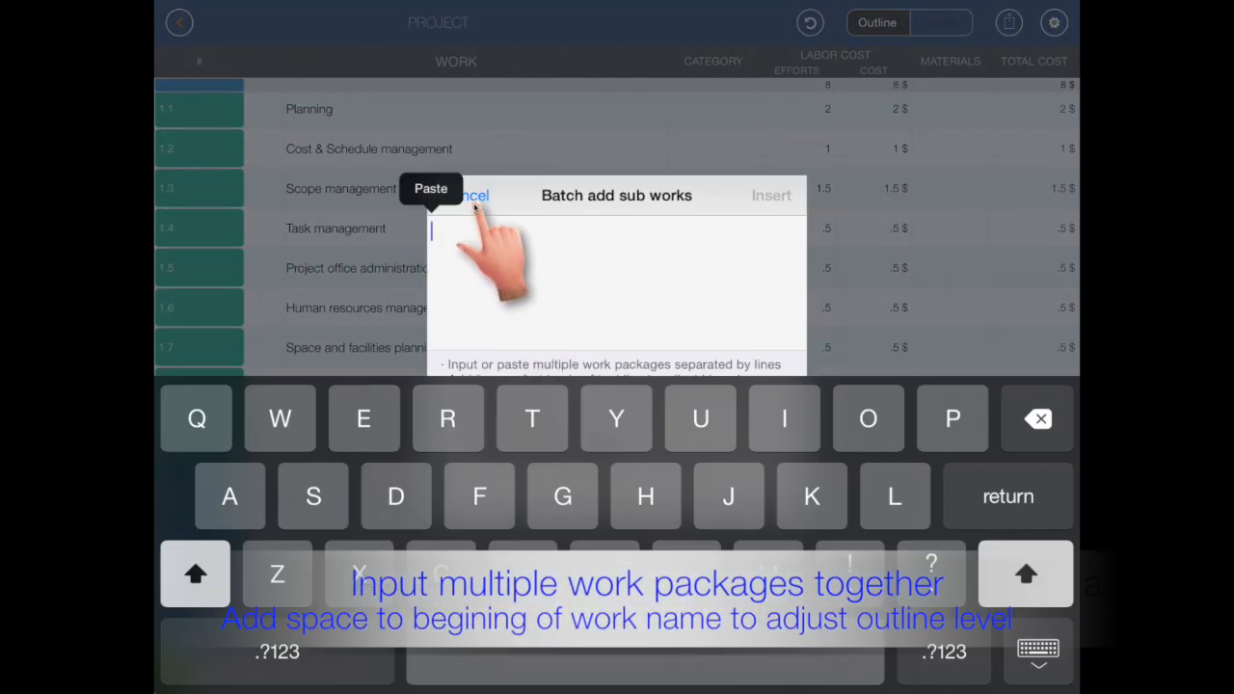
{"action": "left_click", "coordinate": [430, 188]}
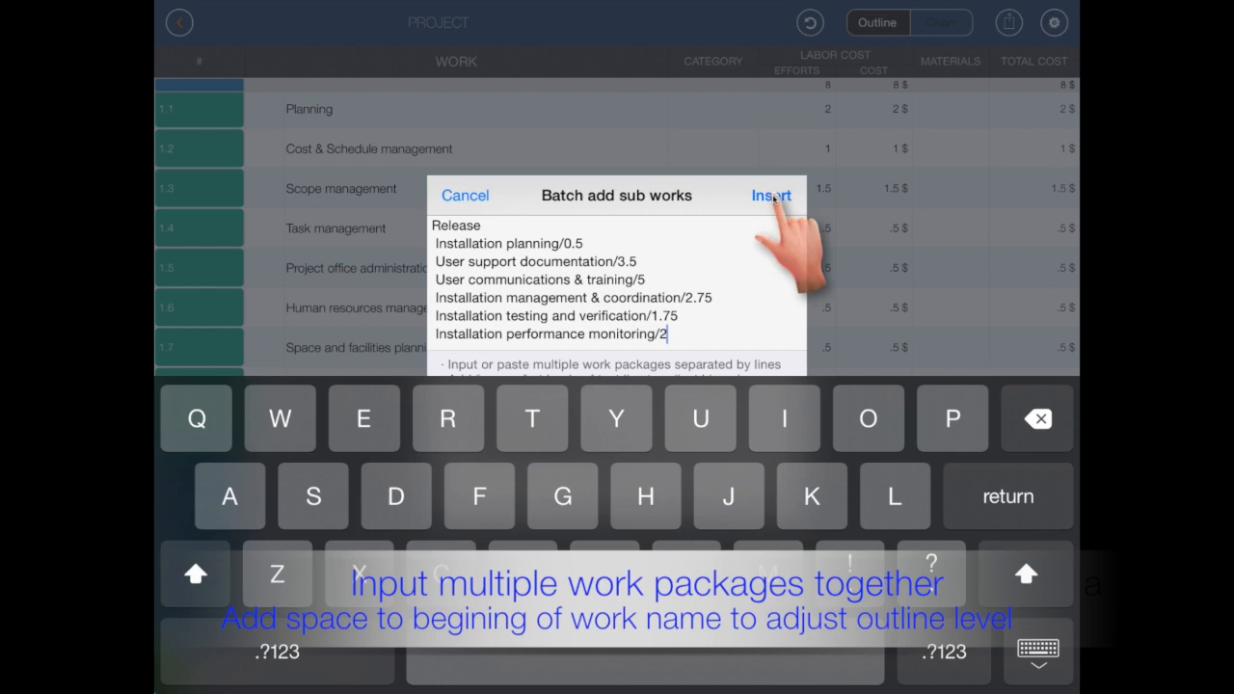
{"action": "left_click", "coordinate": [771, 195]}
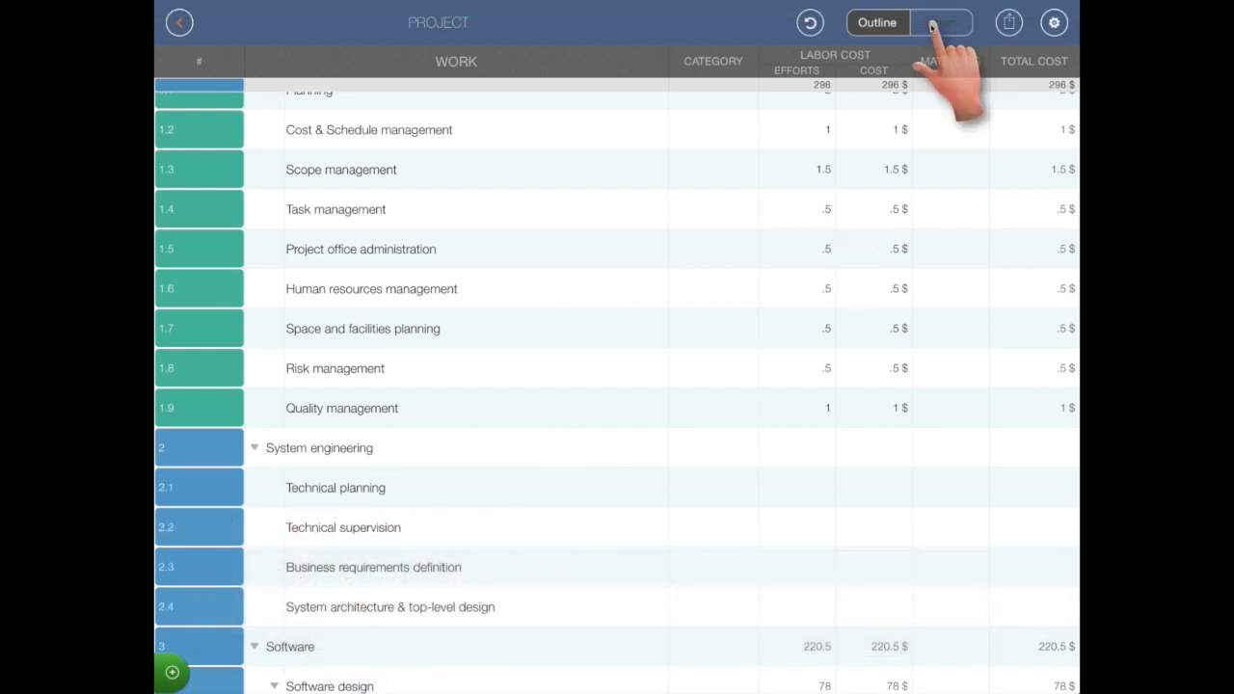
Use the vertical tree chart layout and colour System engineering and its sub works dark teal.
{"action": "left_click", "coordinate": [829, 23]}
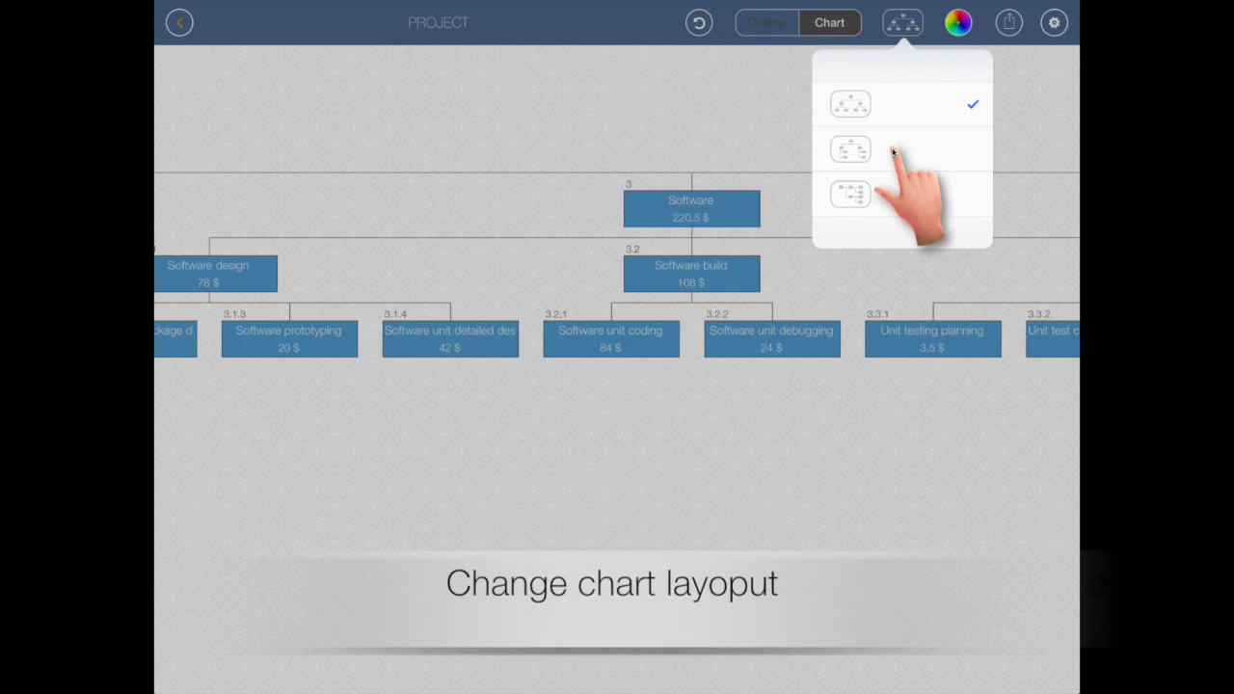
{"action": "left_click", "coordinate": [850, 149]}
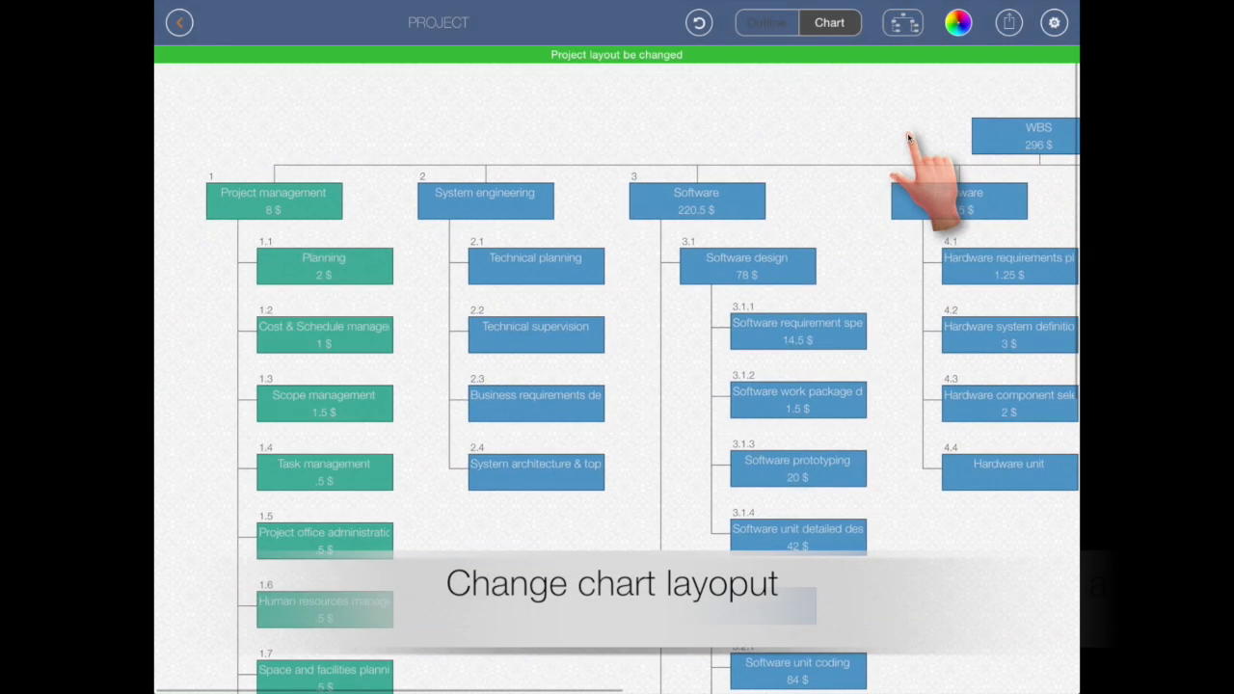
{"action": "left_click", "coordinate": [484, 200]}
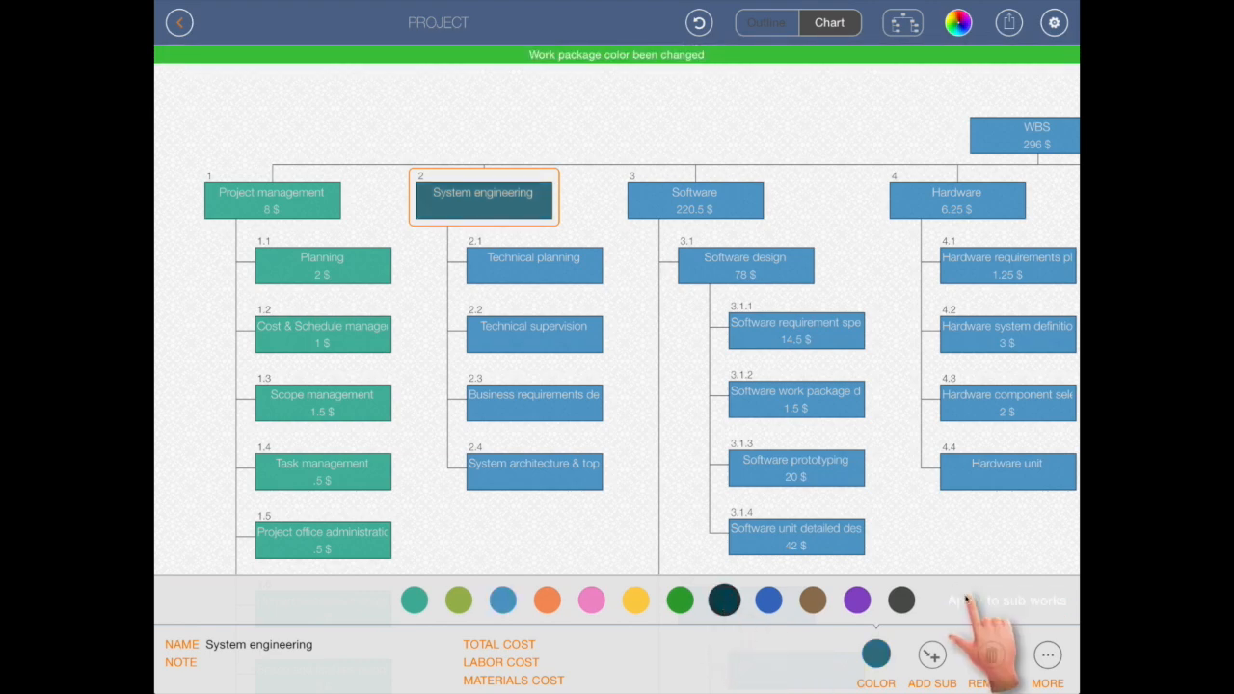
{"action": "left_click", "coordinate": [902, 22]}
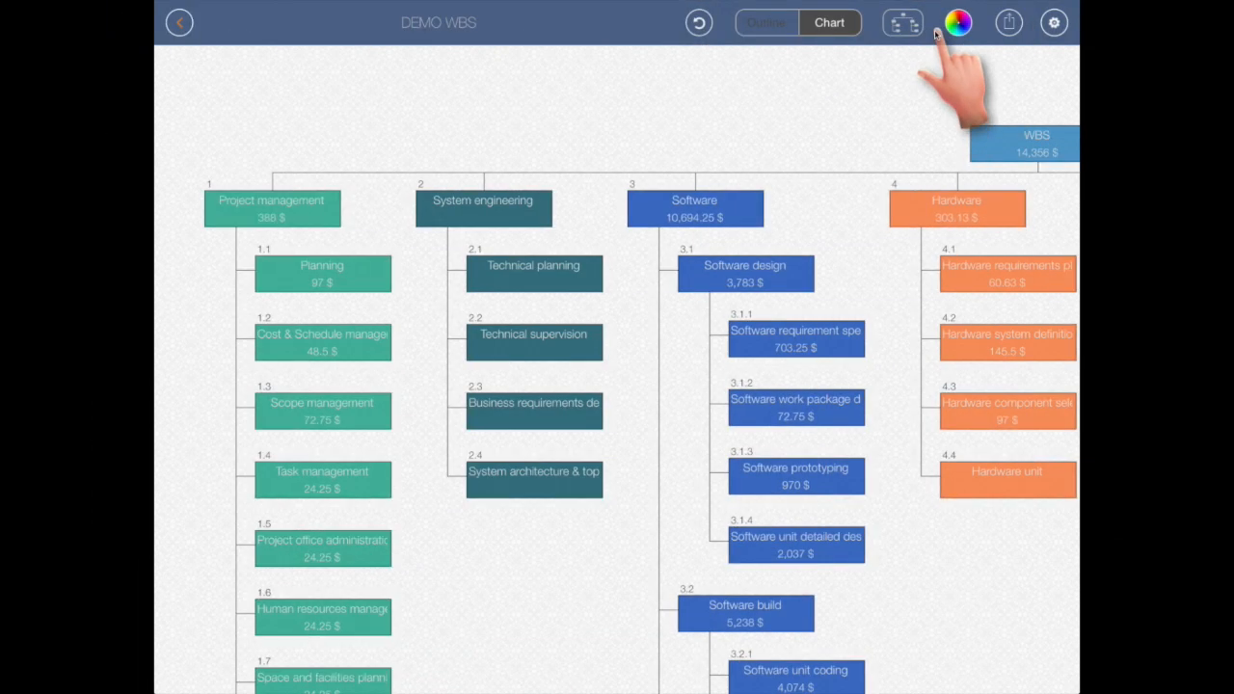
{"action": "left_click", "coordinate": [956, 22]}
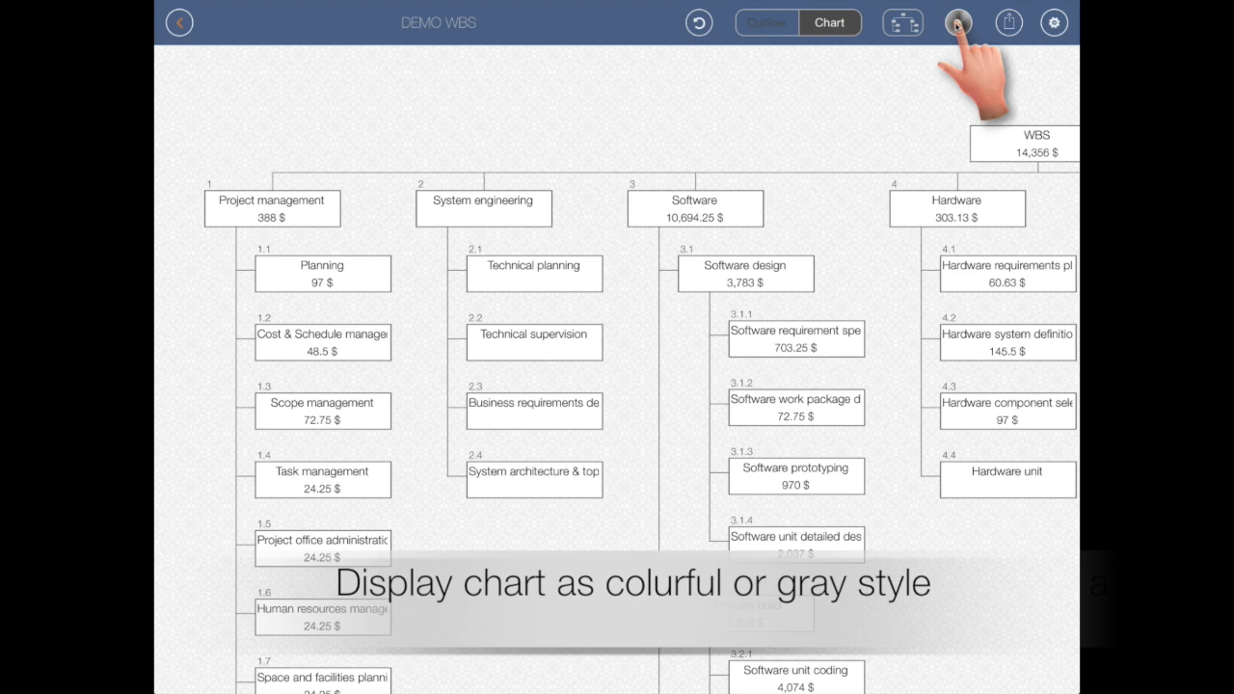
{"action": "left_click", "coordinate": [957, 22]}
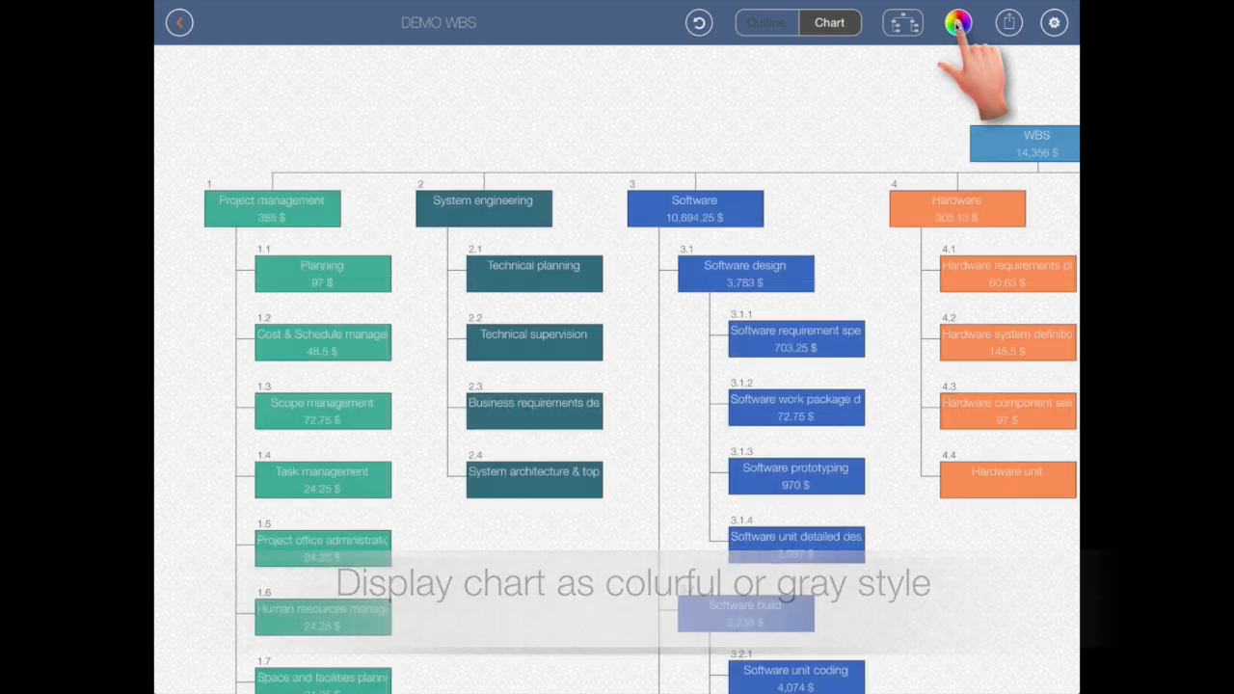
Collapse and expand all chart groups, then show the Outline and project settings.
{"action": "left_click", "coordinate": [271, 208]}
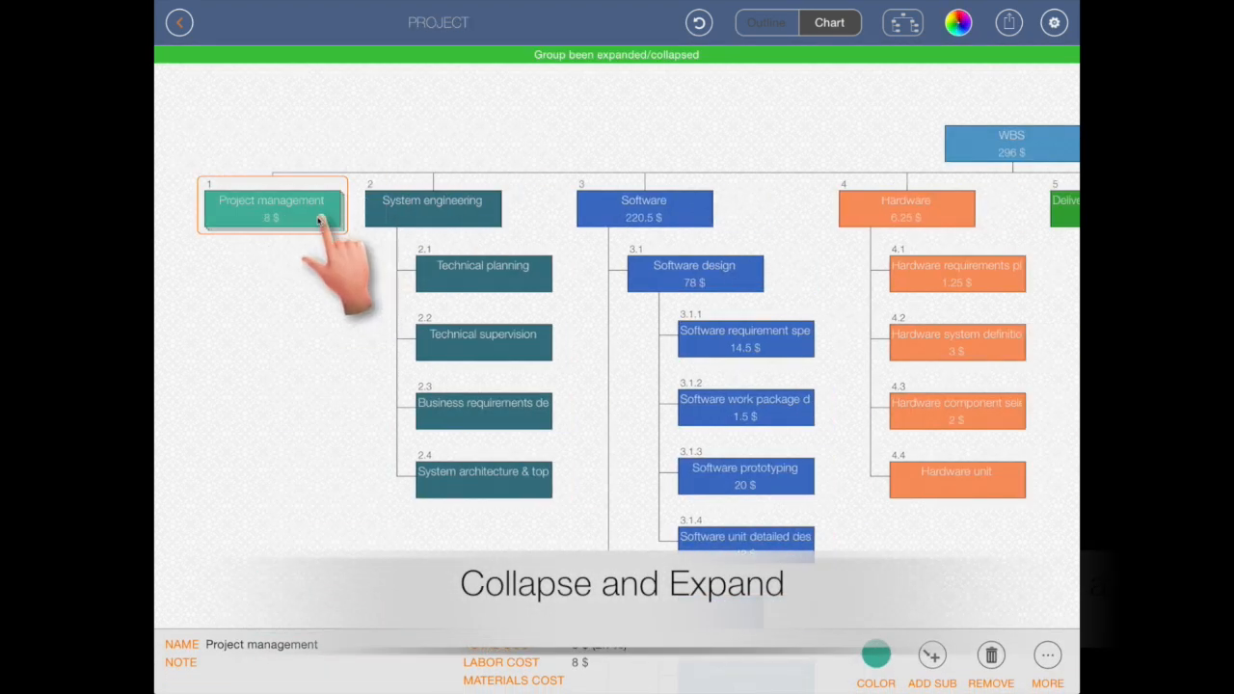
{"action": "left_click", "coordinate": [271, 207]}
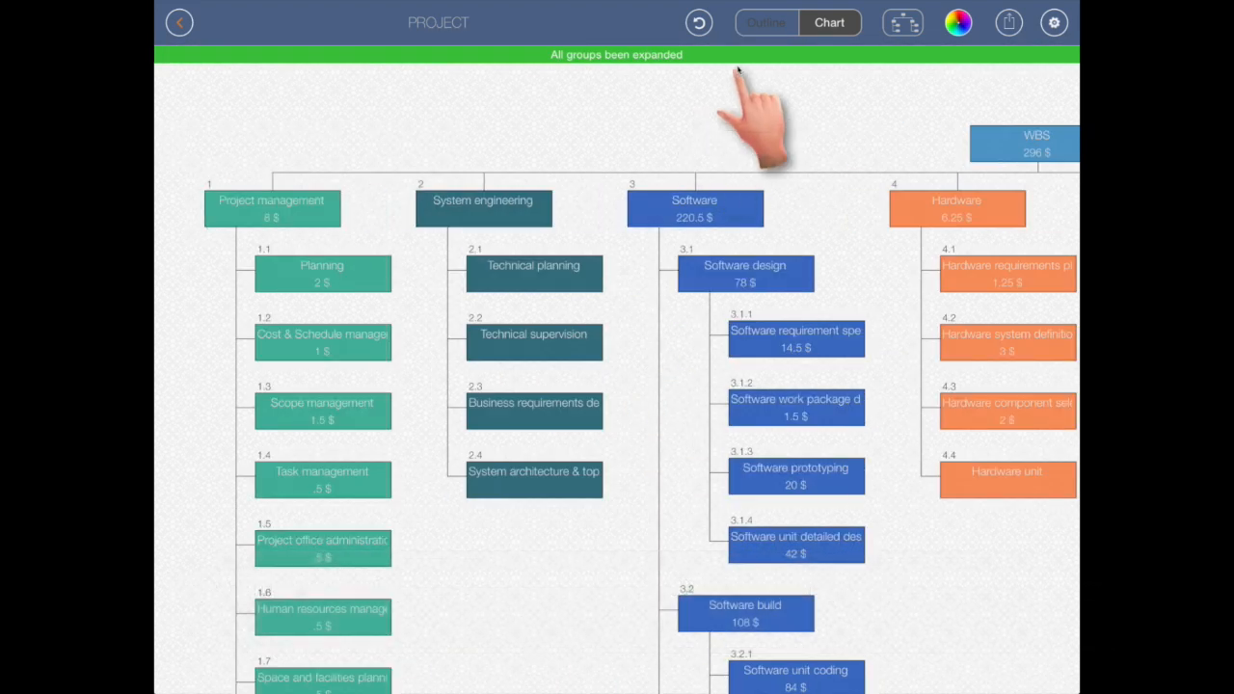
{"action": "left_click", "coordinate": [765, 23]}
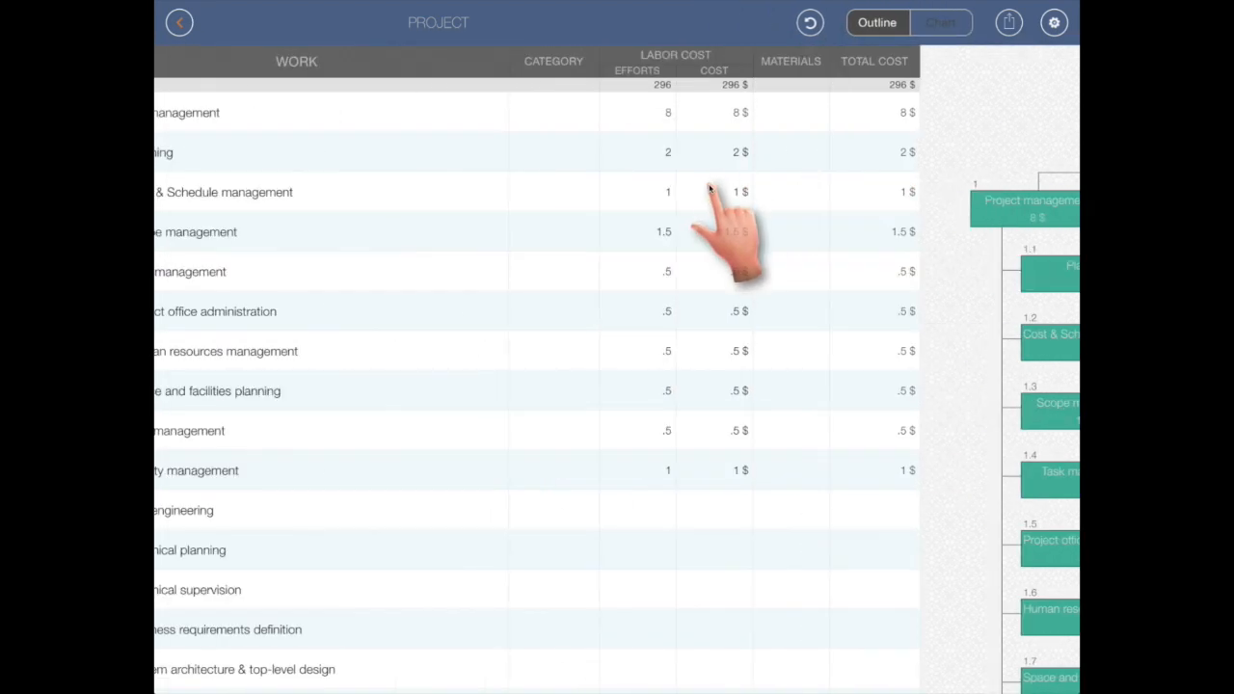
{"action": "left_click", "coordinate": [253, 113]}
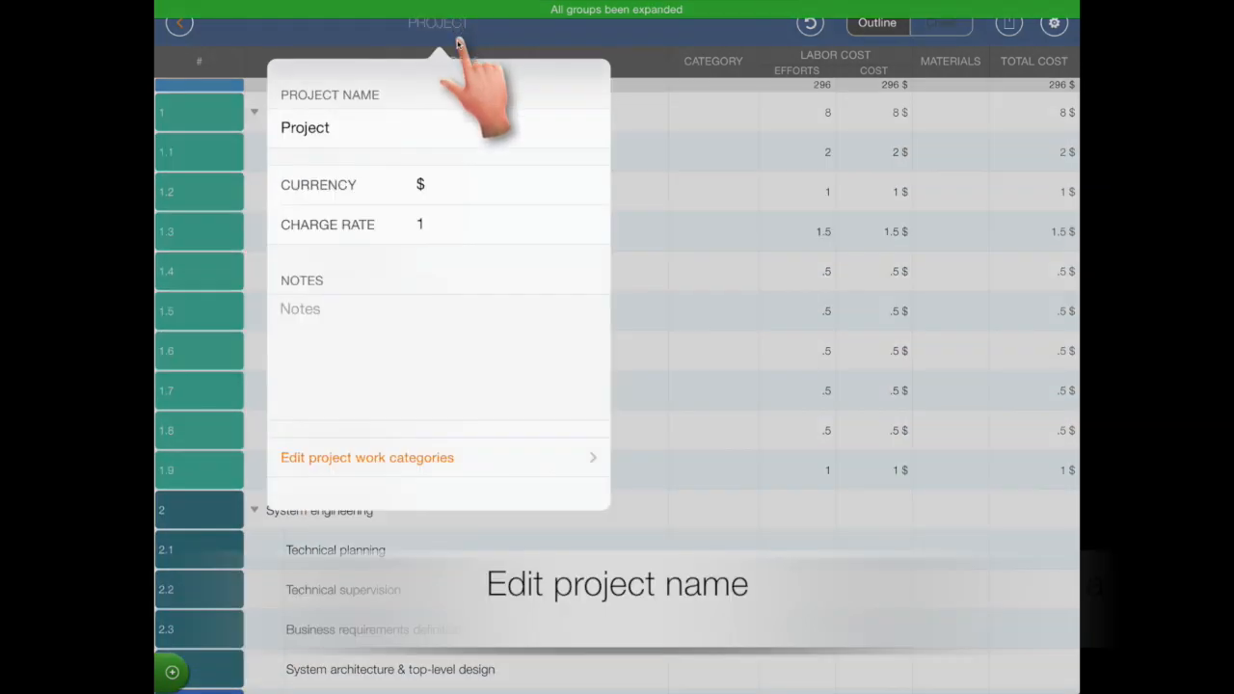
Rename the project 'Demo WBS' and set its charge rate to 48.5.
{"action": "type", "text": "Demo"}
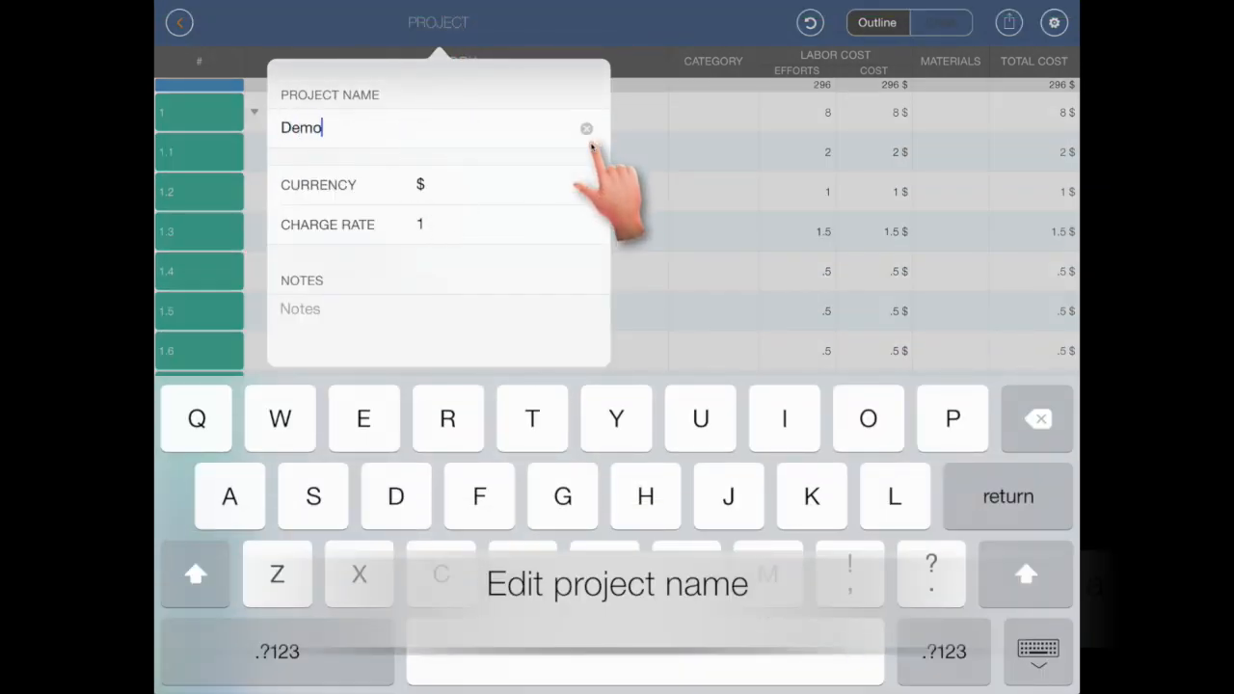
{"action": "left_click", "coordinate": [455, 223]}
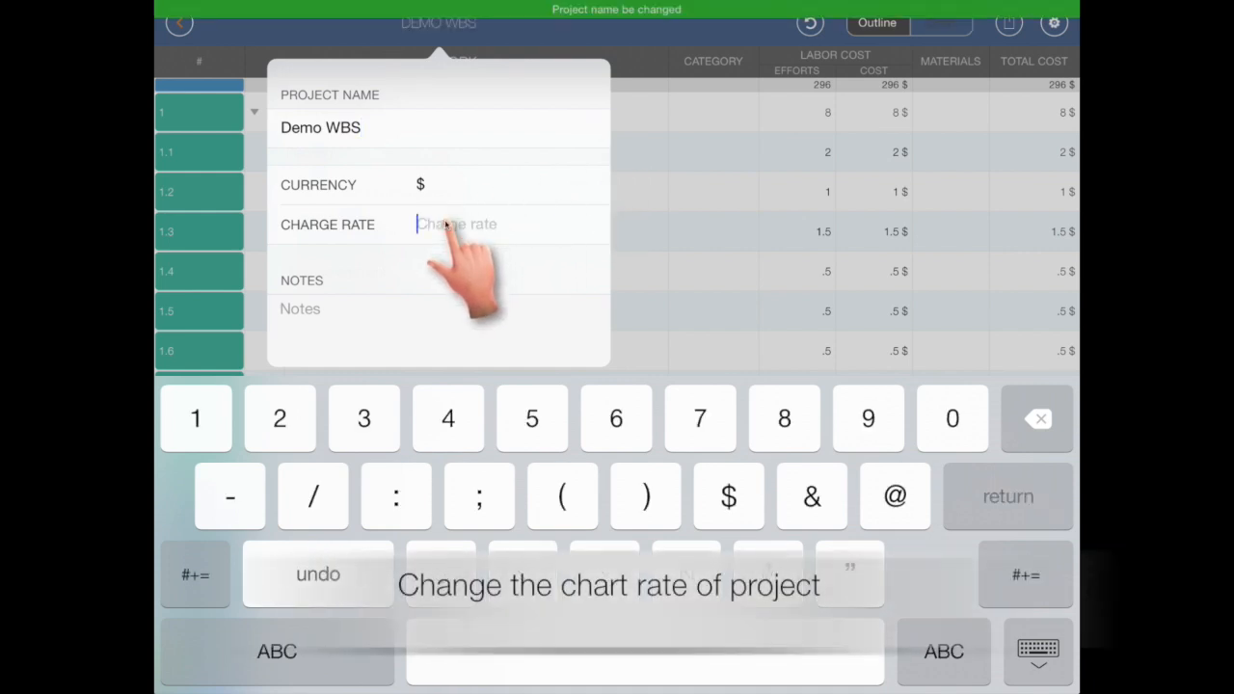
{"action": "type", "text": "48.5"}
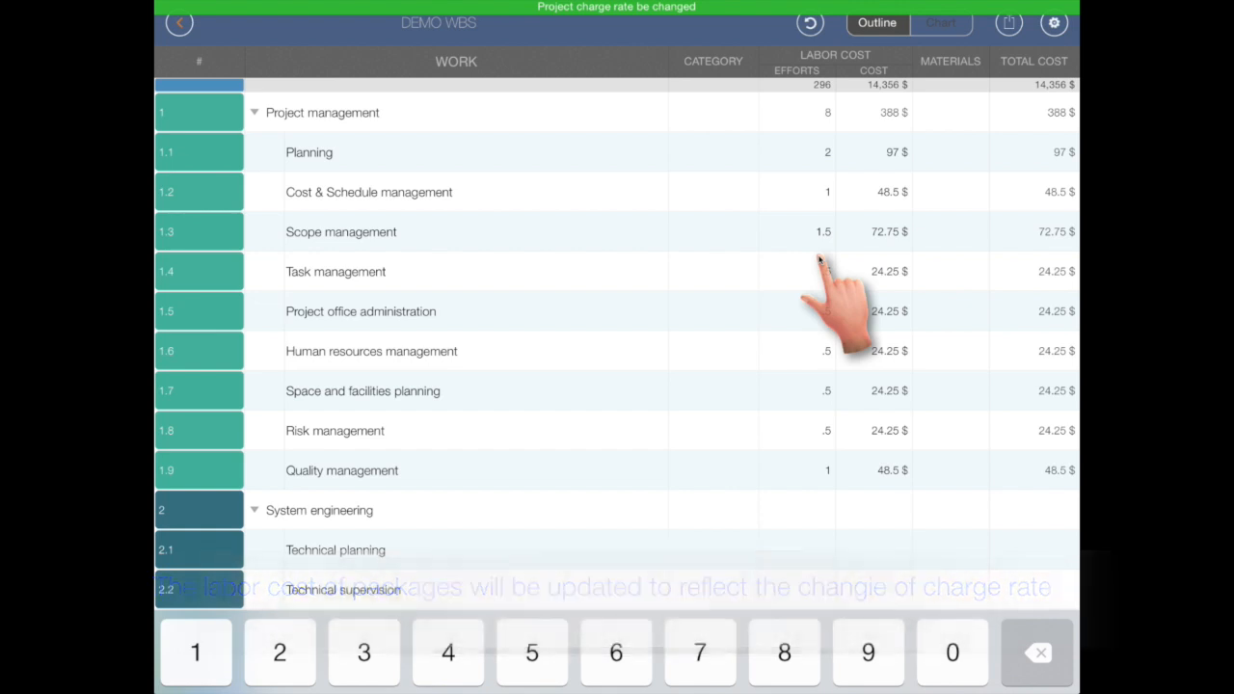
Export Demo WBS as a QUICKPLAN PROJECT file into QuickPlan.
{"action": "left_click", "coordinate": [1009, 22]}
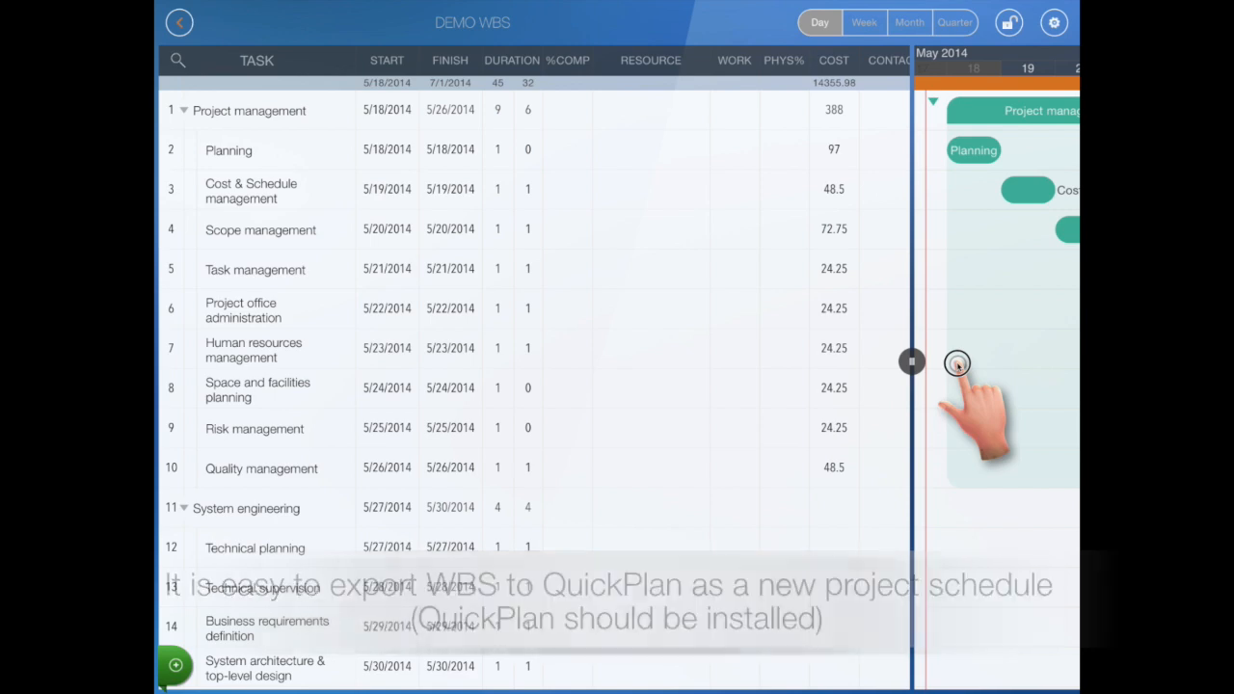
Export the project as an A2 PDF at 100% zoom, then view Customize user interface.
{"action": "left_click", "coordinate": [1009, 22]}
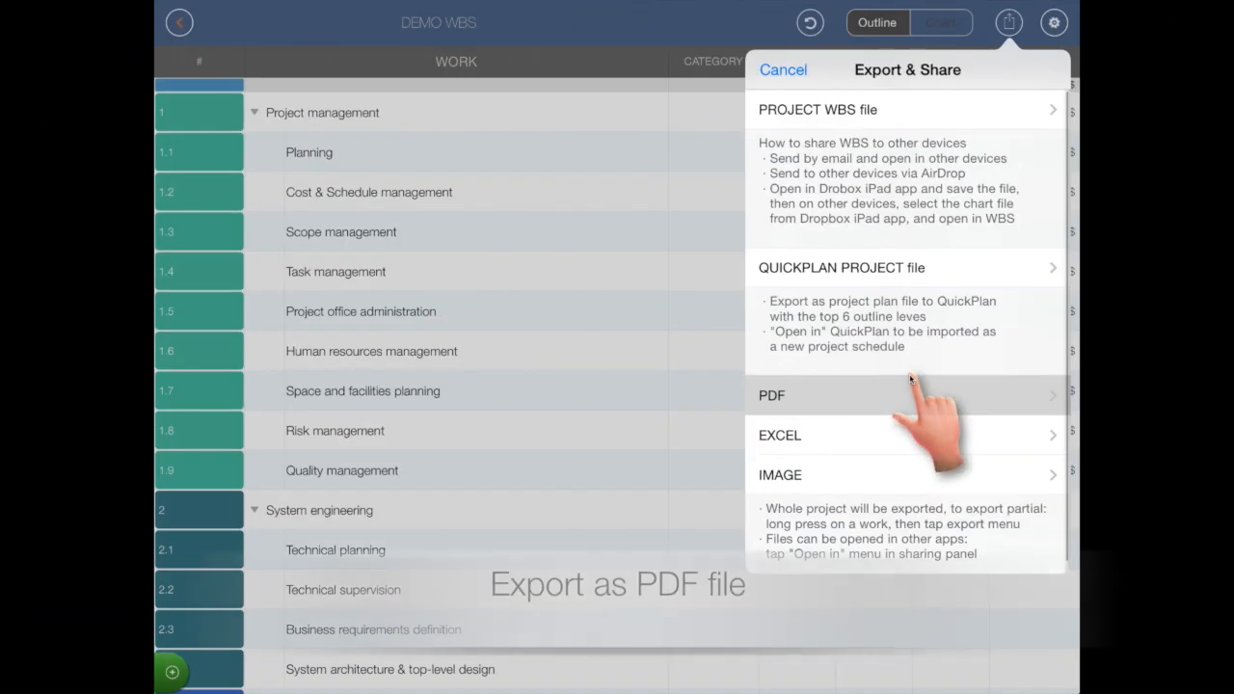
{"action": "left_click", "coordinate": [772, 394]}
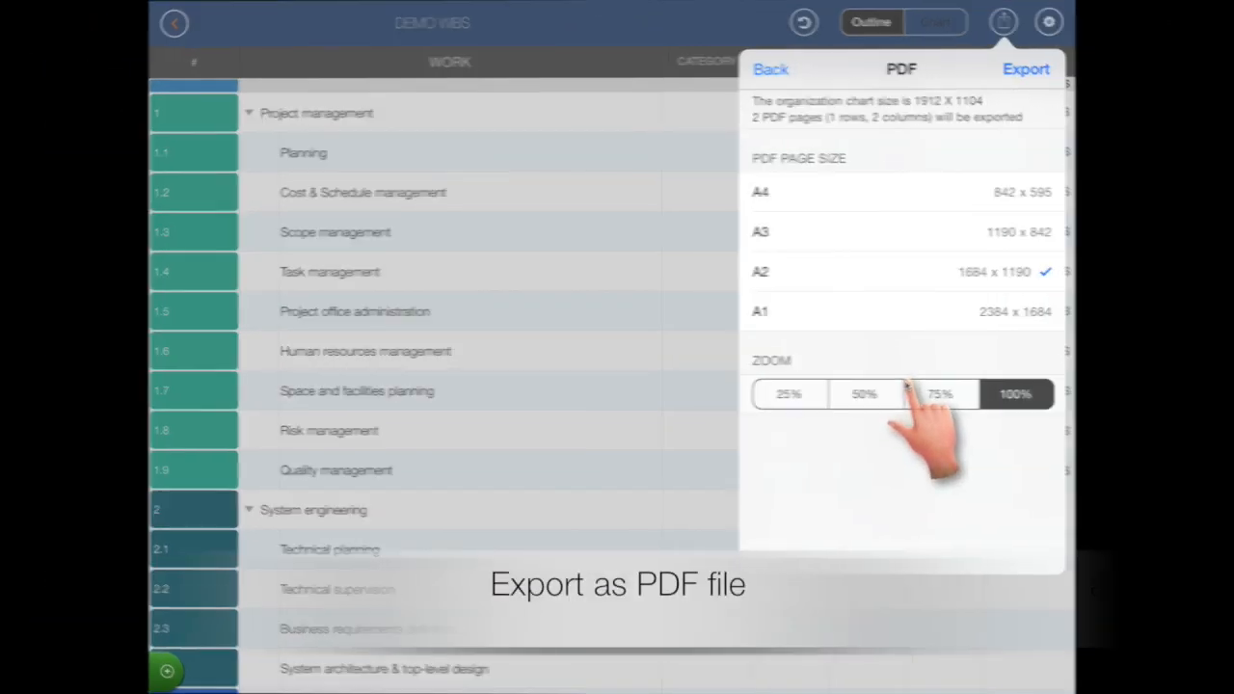
{"action": "left_click", "coordinate": [1025, 69]}
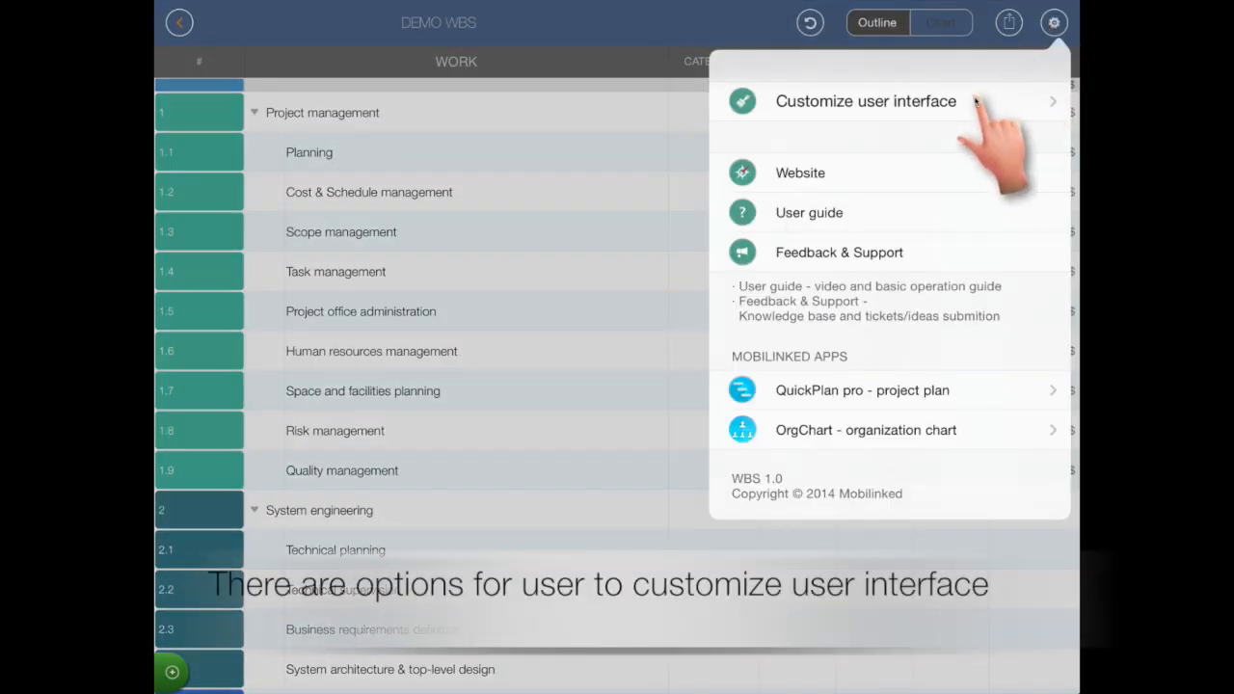
{"action": "left_click", "coordinate": [864, 101]}
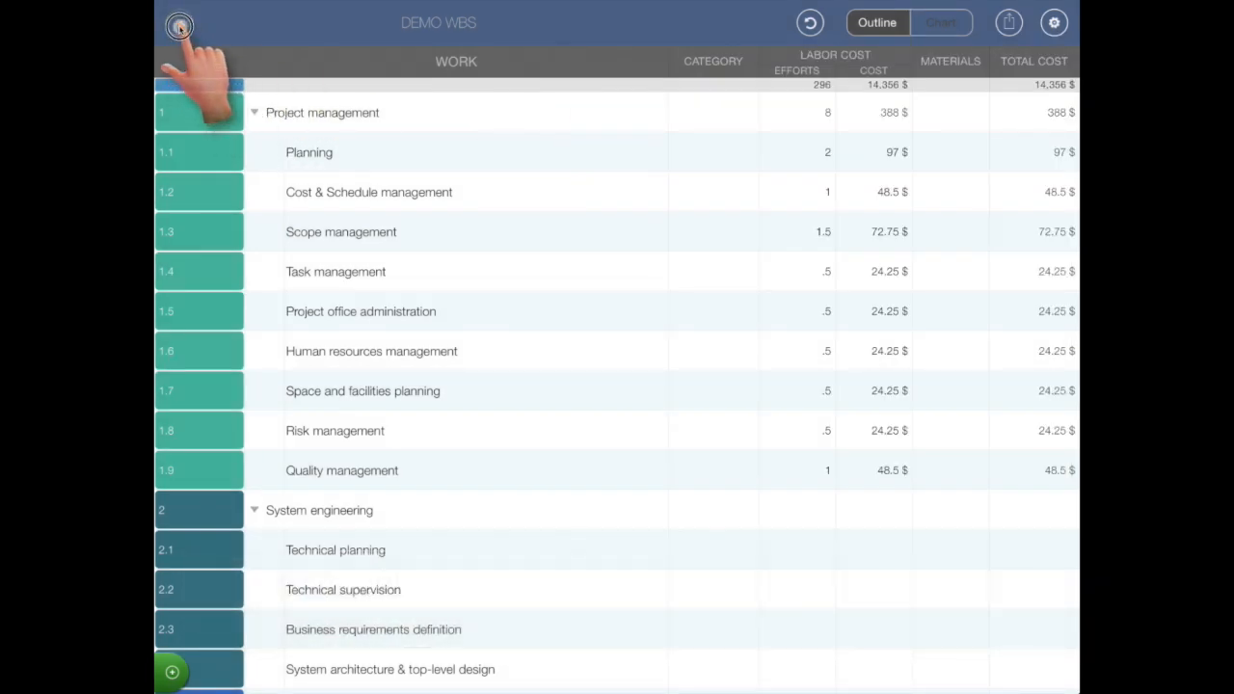
Return to the project gallery and start posting an idea in Feedback & Support.
{"action": "left_click", "coordinate": [179, 23]}
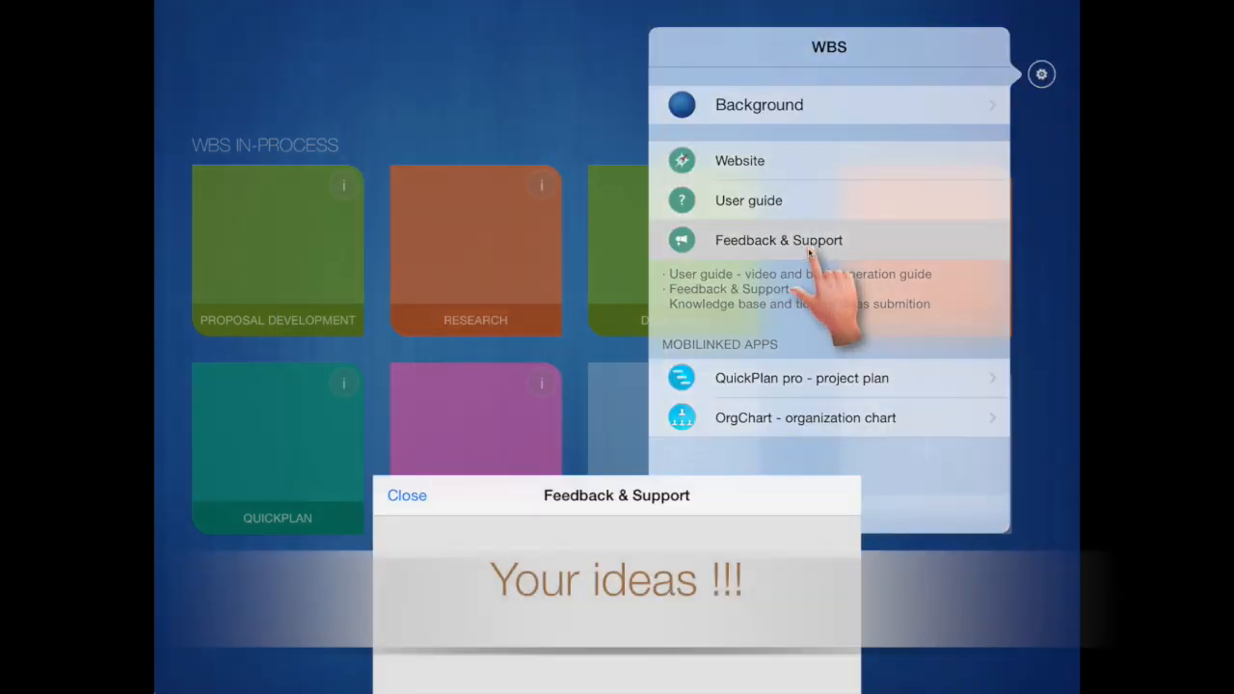
{"action": "left_click", "coordinate": [778, 240]}
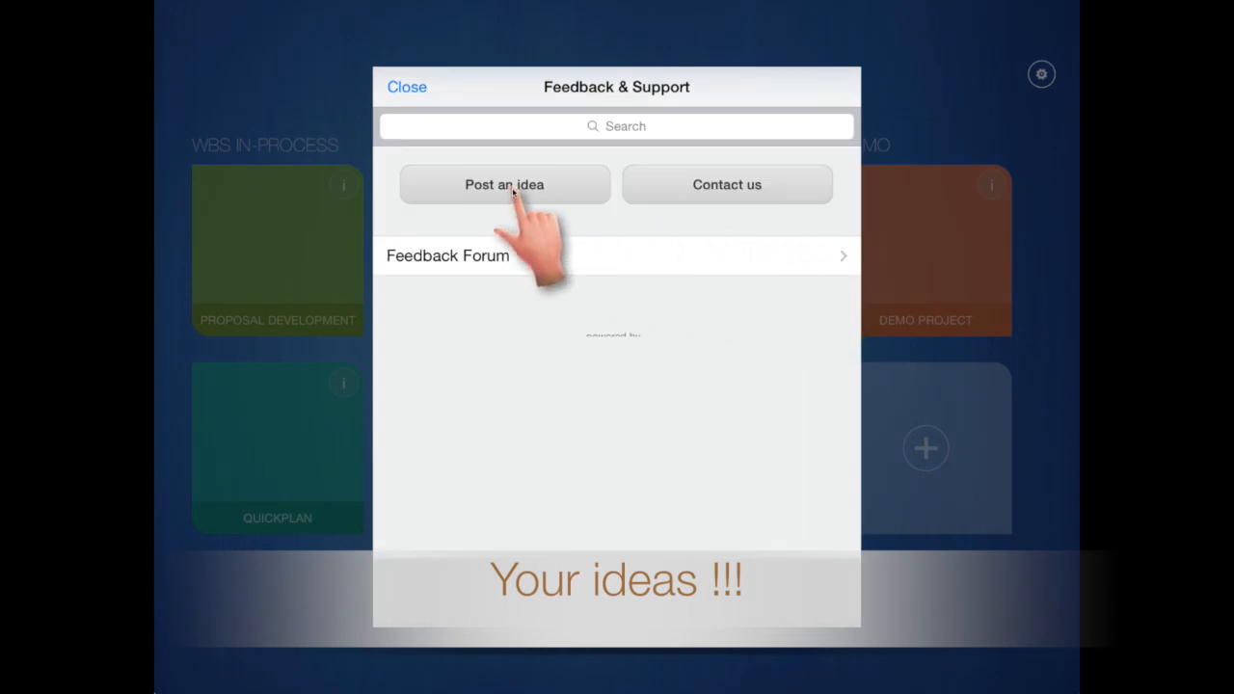